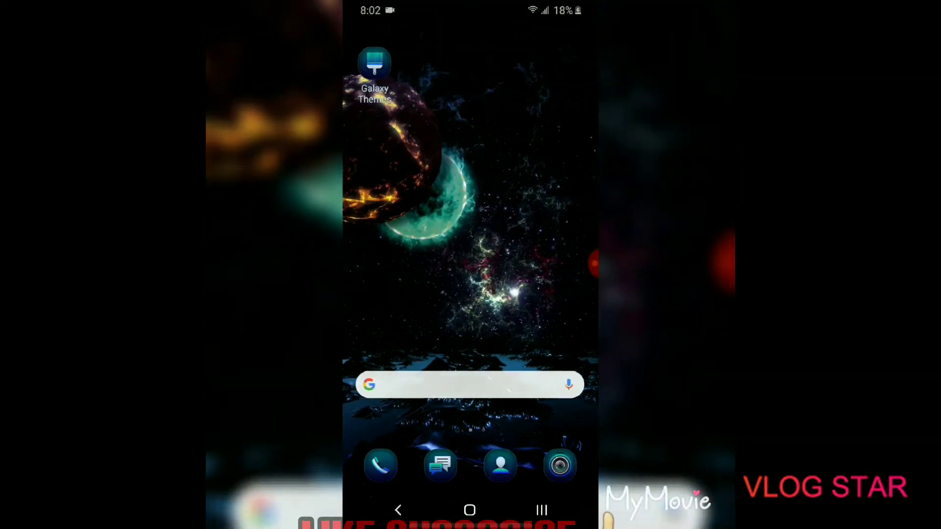
Launch PixelLab from the Android app drawer
scroll("left", 3)
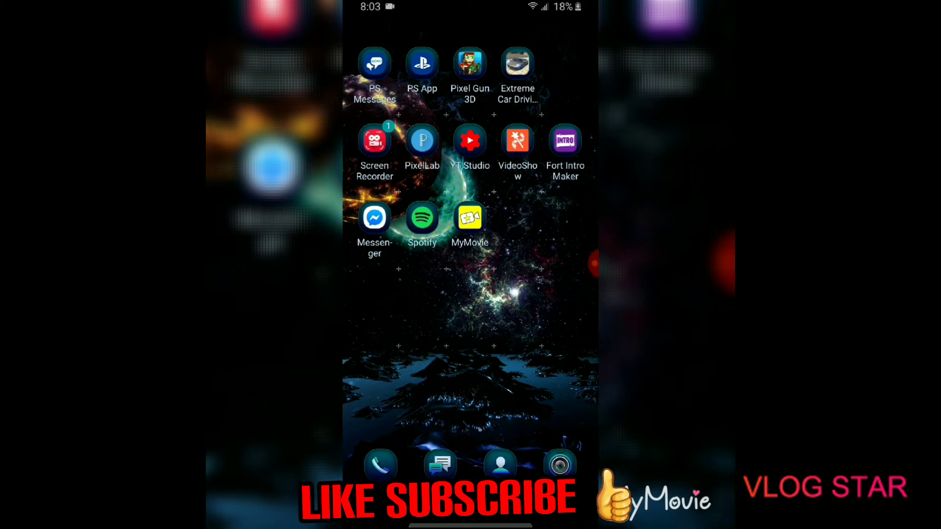
left_click(422, 142)
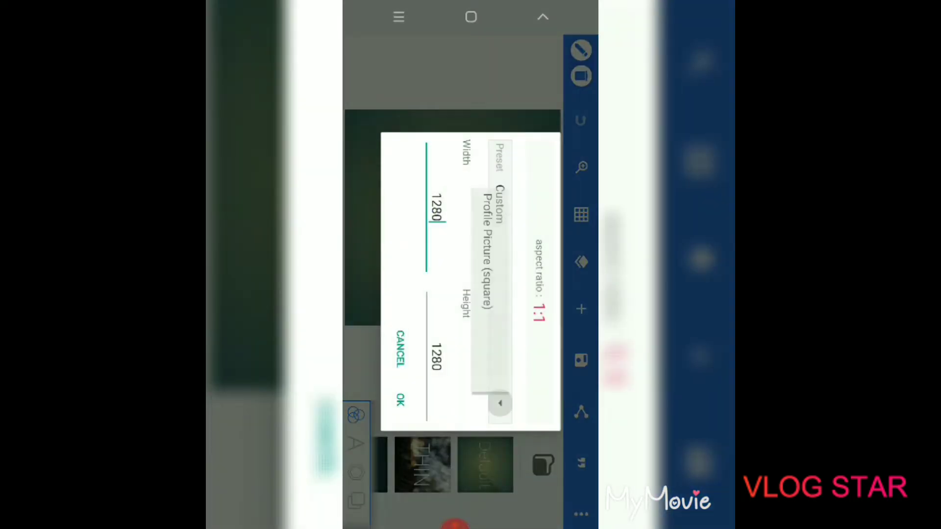
Browse the preset designs and apply the bold black 3D 'NEW TEXT' preset
left_click(500, 163)
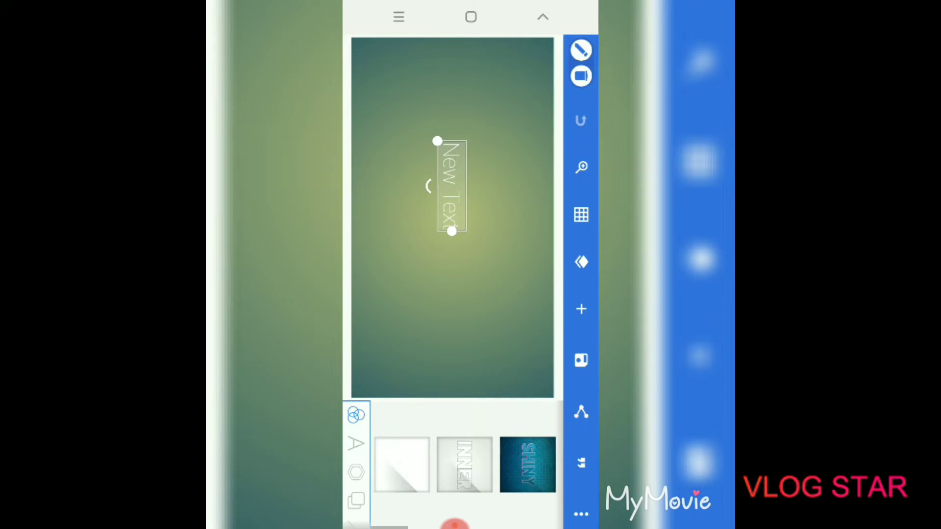
scroll("left", 3)
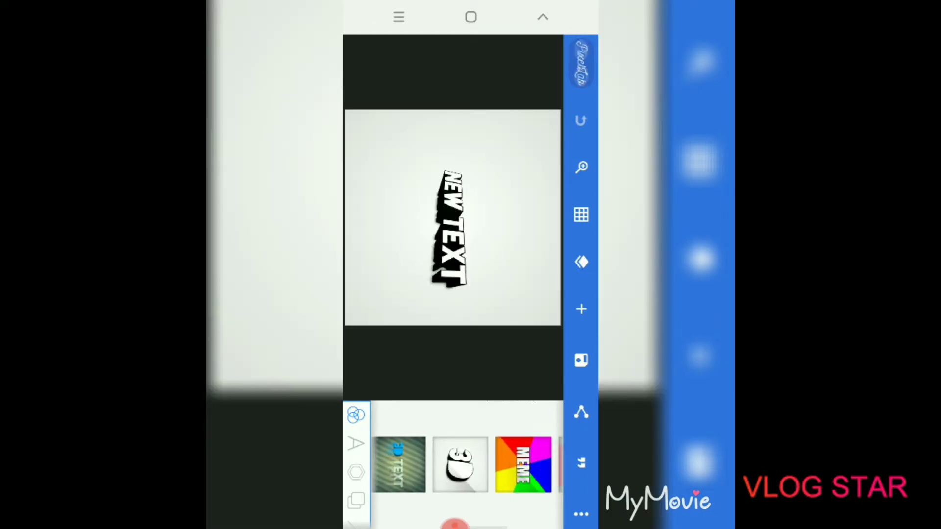
scroll("left", 3)
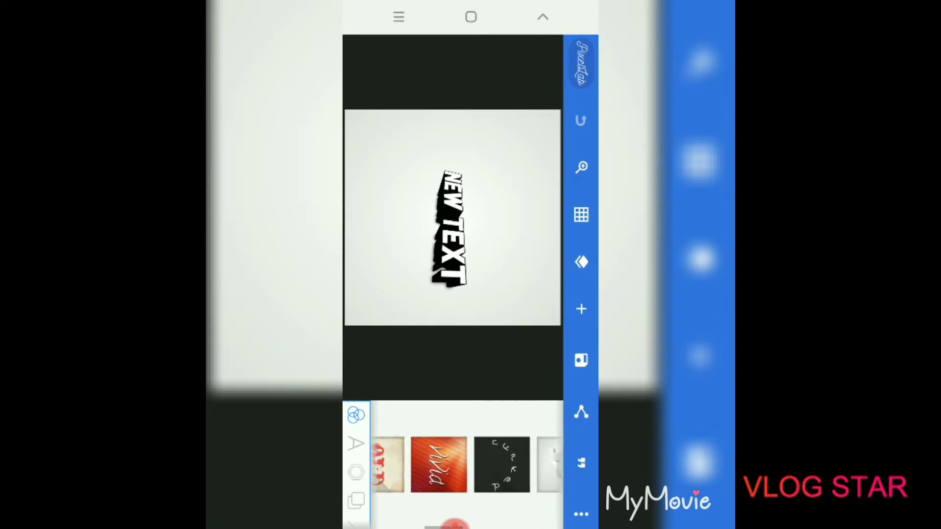
scroll("left", 3)
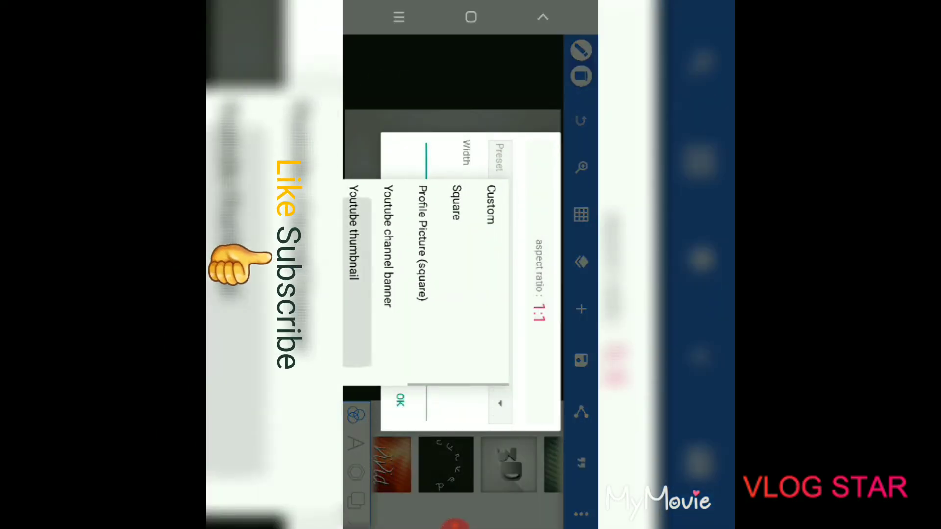
Resize the canvas to the 1280×720 Youtube thumbnail preset
left_click(398, 401)
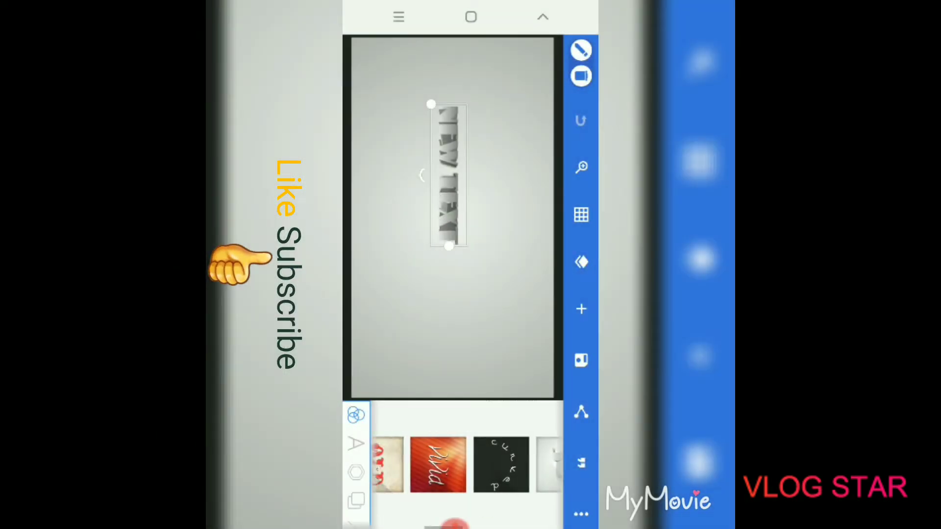
scroll("left", 3)
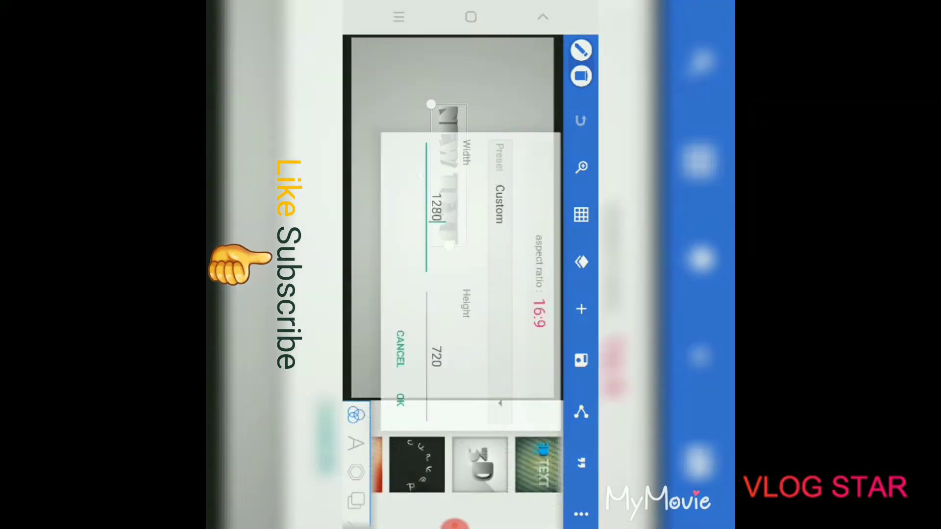
left_click(437, 211)
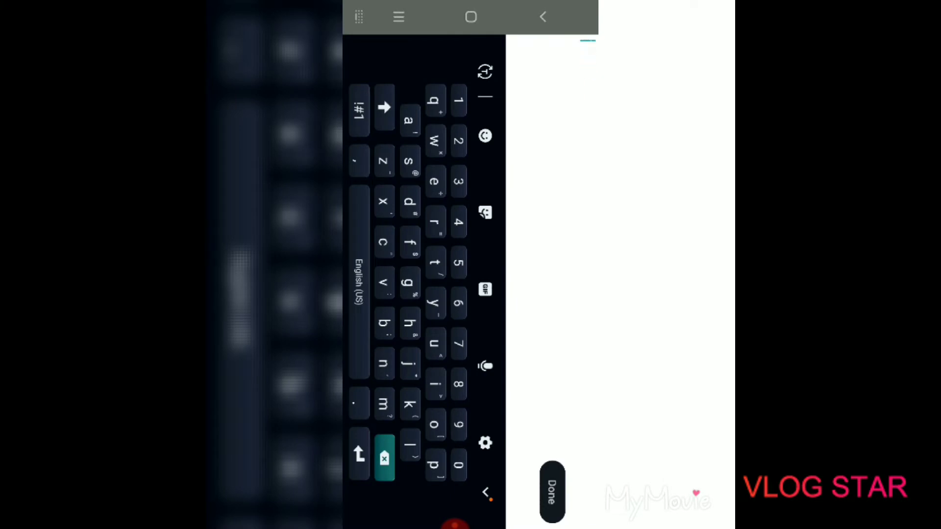
Change the text wording to 'True Skate-reee' and apply it
left_click(410, 162)
type("True Skate-reee")
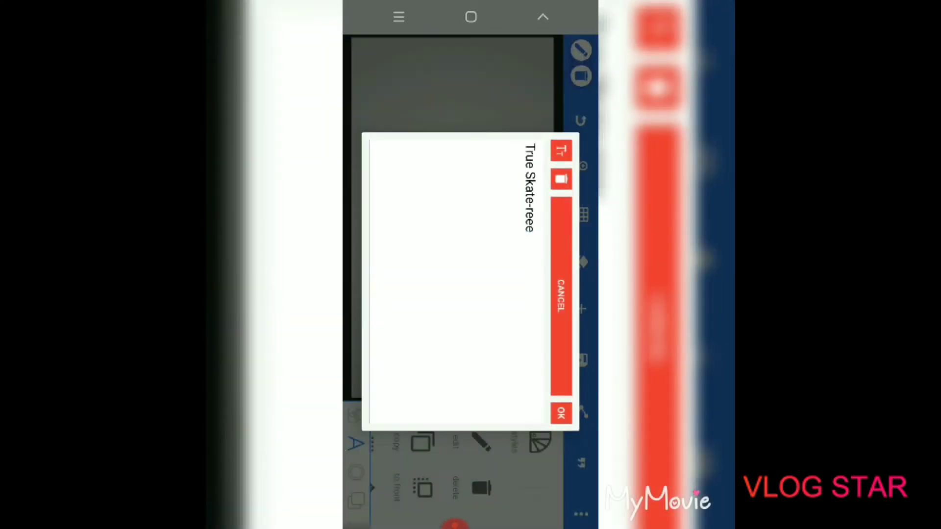
left_click(562, 412)
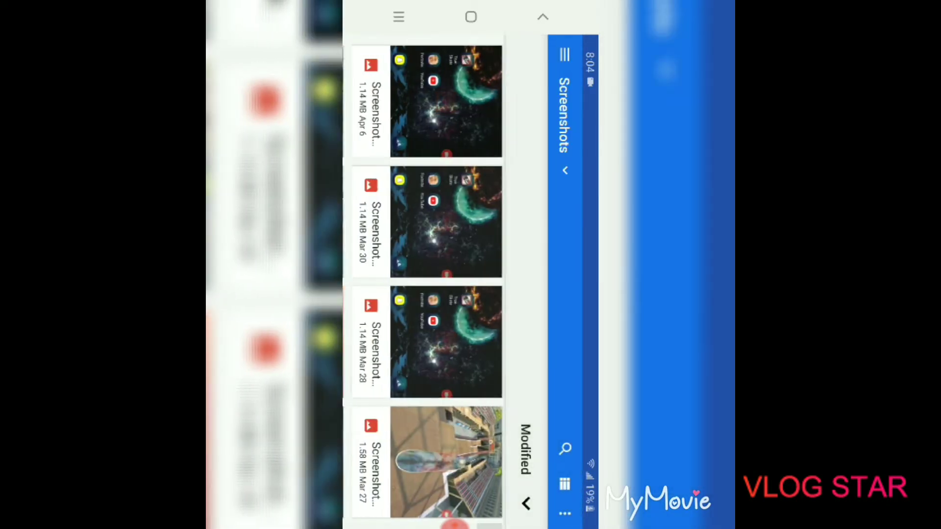
Fill the text with the colourful paint-splash image from the Screenshots gallery as texture
scroll("down", 3)
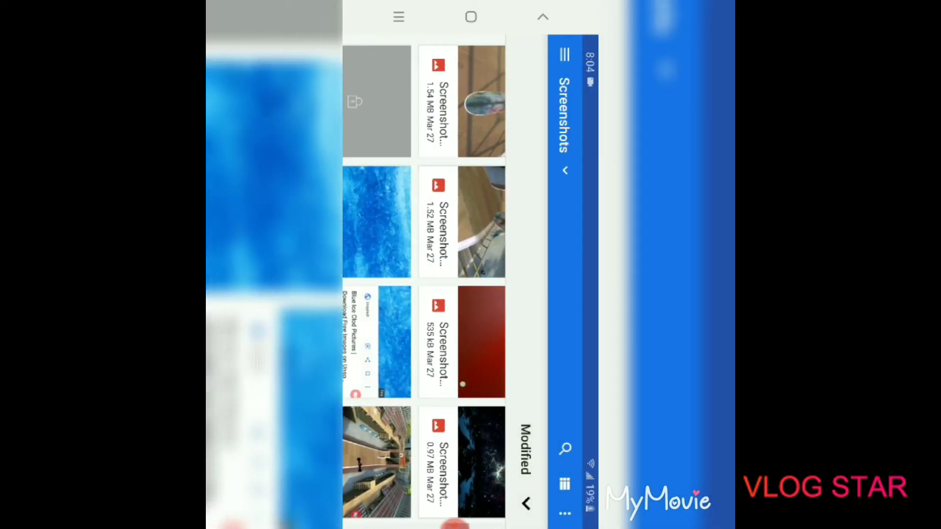
scroll("down", 3)
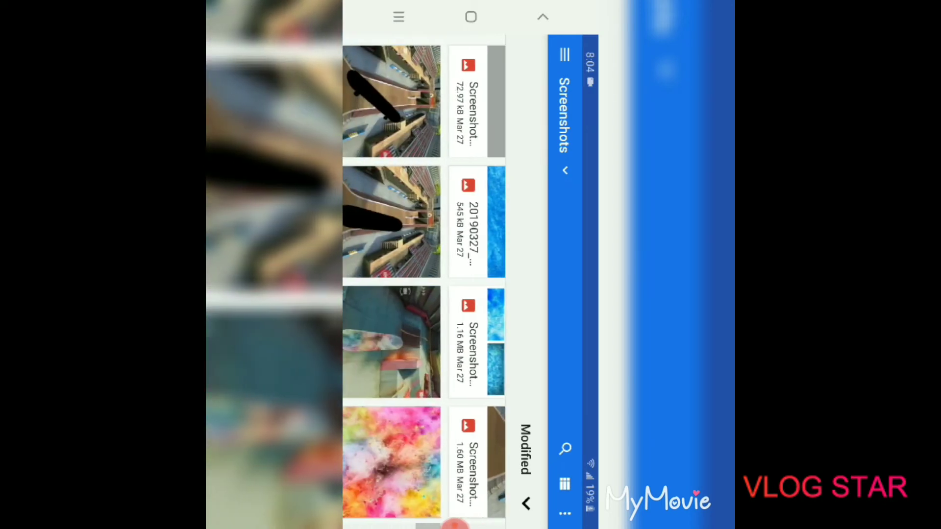
scroll("down", 3)
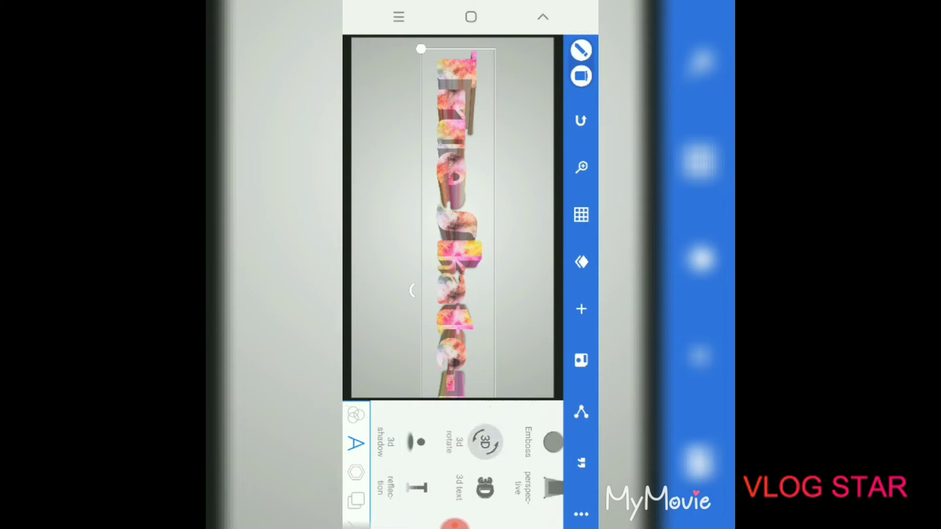
Give the textured 'True Skate-reee' text a 3D extrusion
left_click(486, 442)
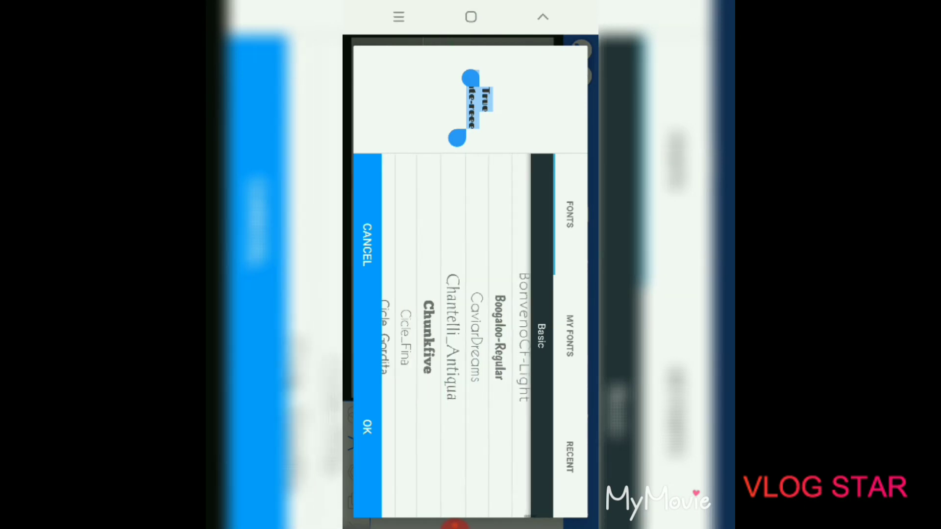
Switch the text to a bolder font from the Basic font list
scroll("down", 3)
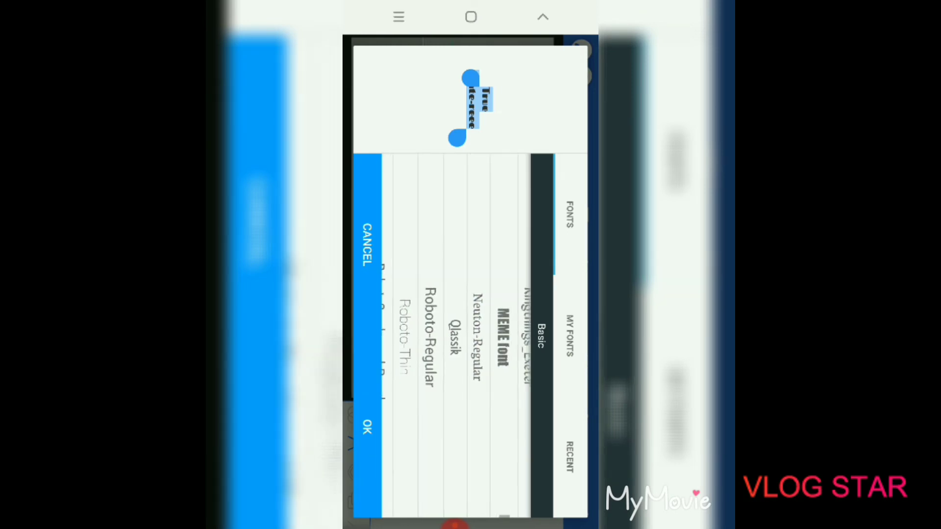
left_click(368, 438)
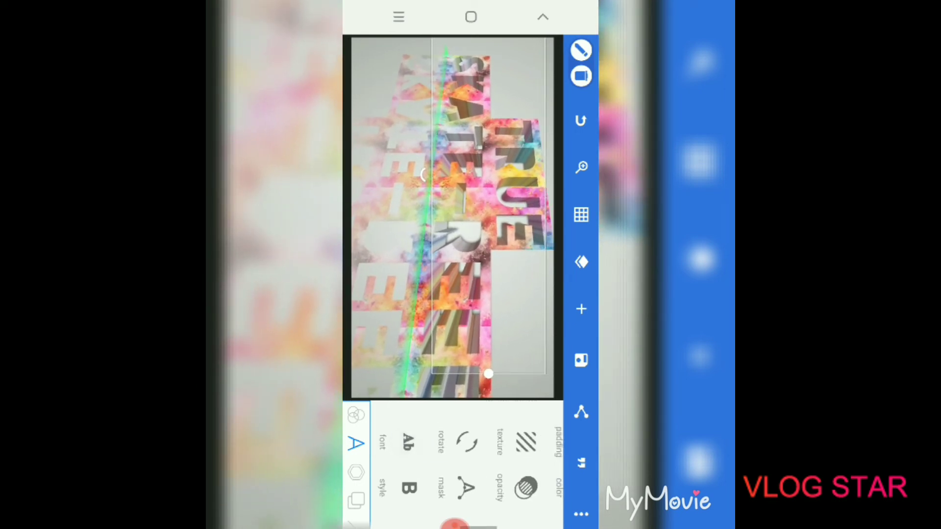
Start adding an image element from the gallery
left_click(581, 309)
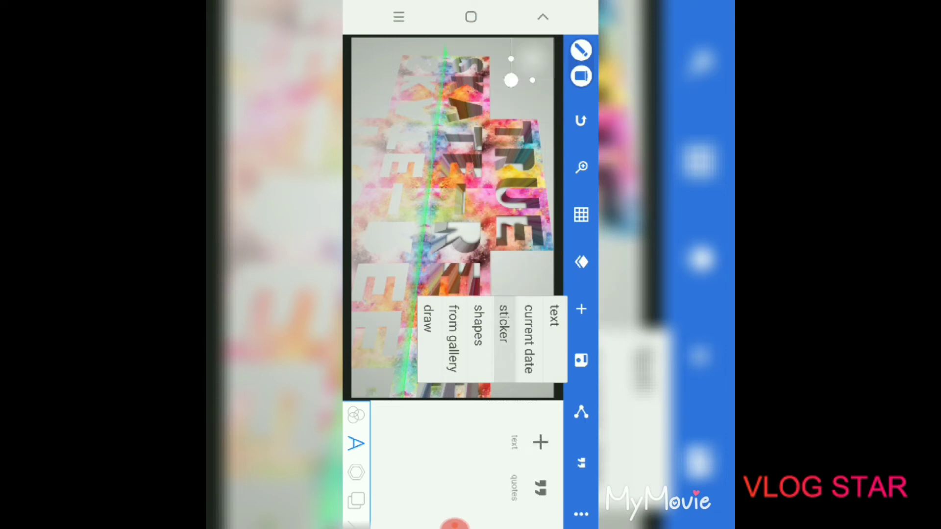
left_click(502, 342)
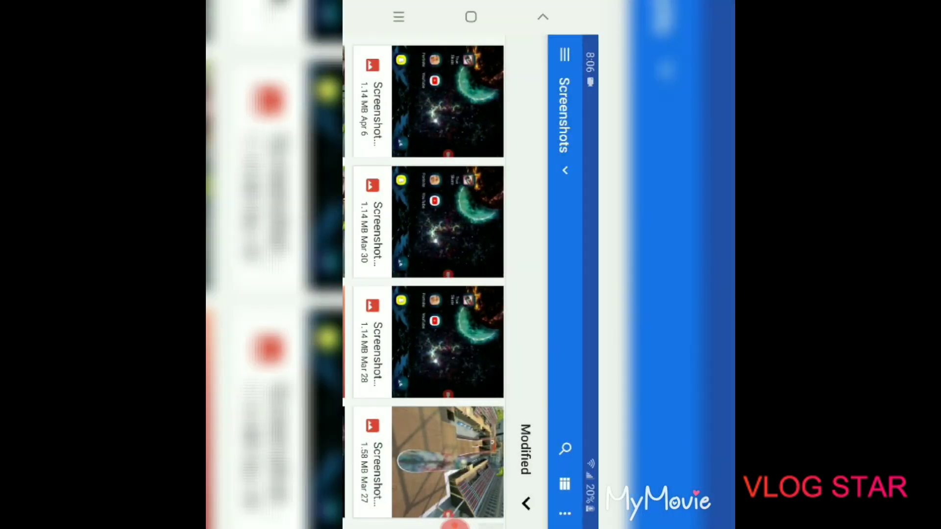
Insert the blue marbled image from the Screenshots gallery as background
scroll("down", 3)
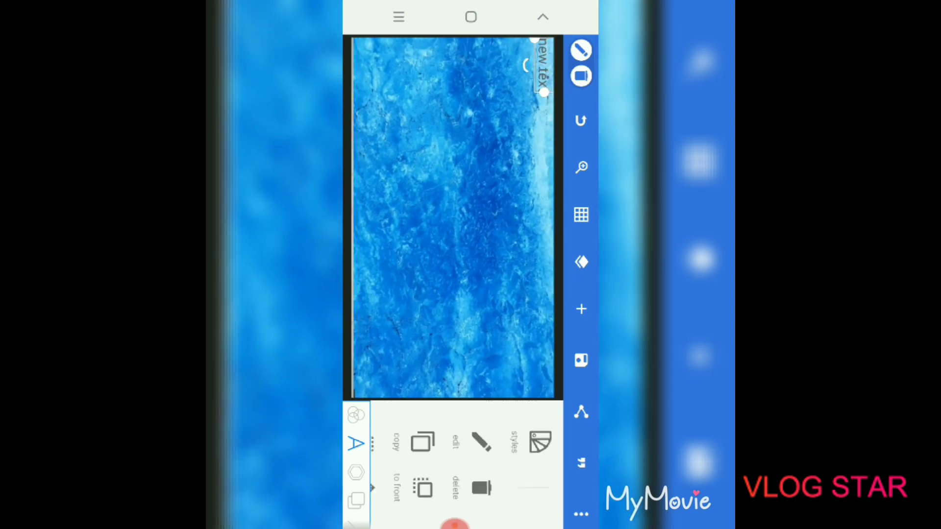
Drag the small 'new text' element from the top edge toward the upper centre
left_click_drag(537, 66, 465, 114)
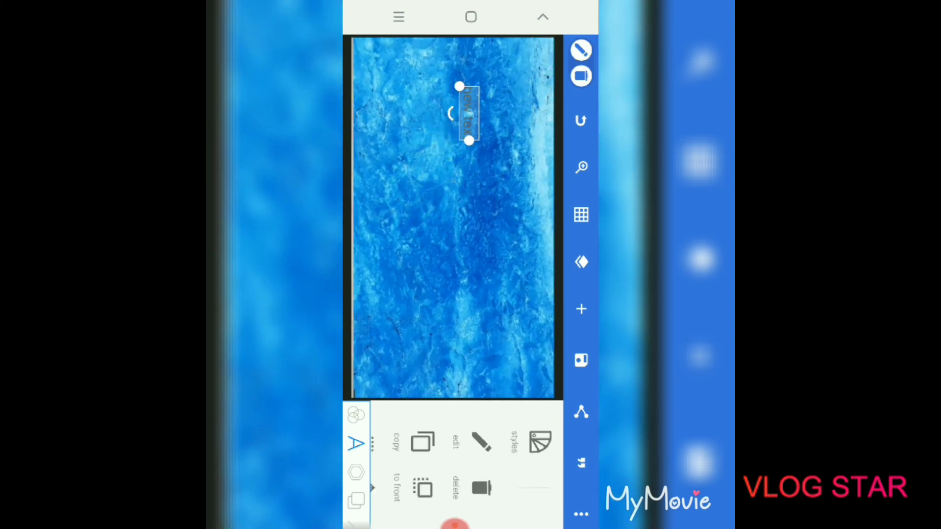